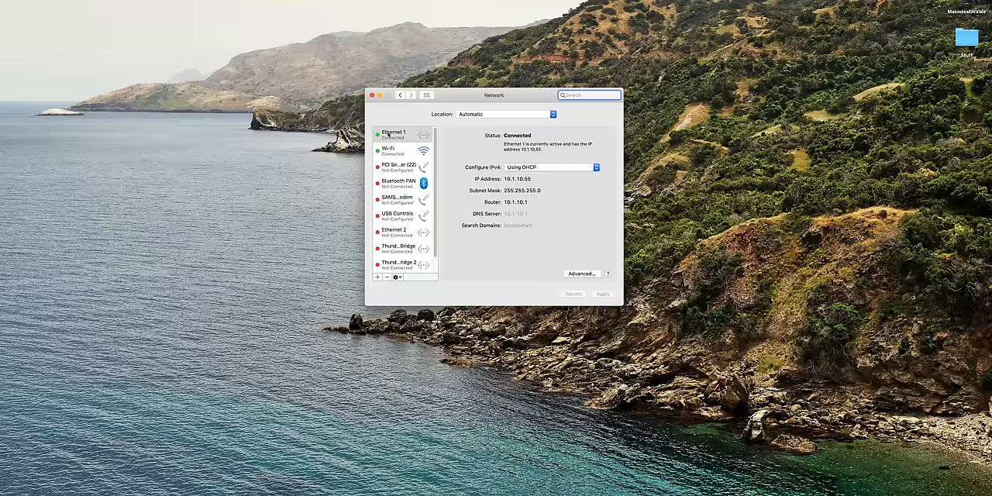
pyautogui.moveTo(555, 207)
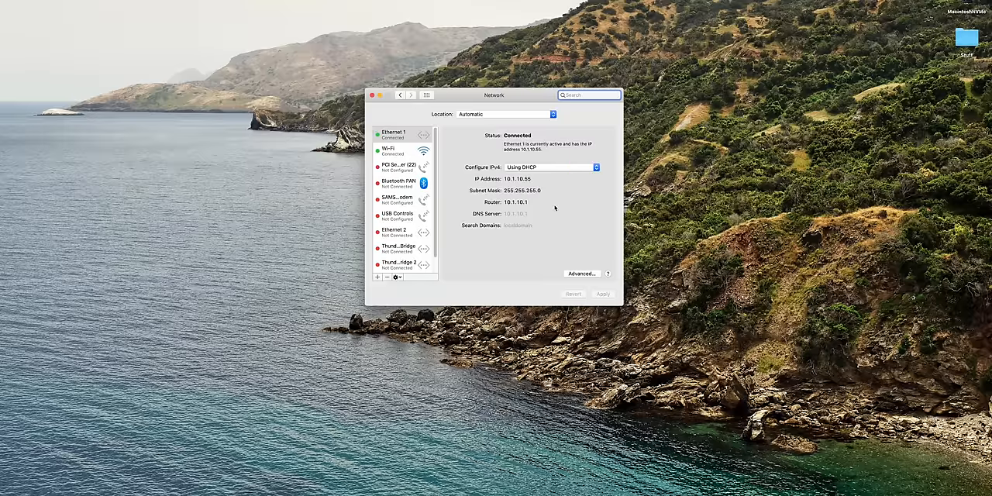